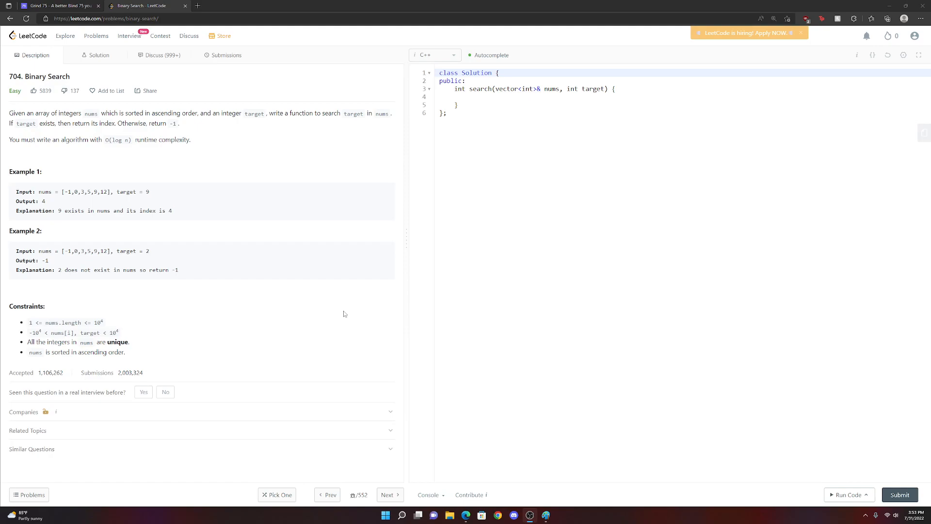
mouse_move(286, 215)
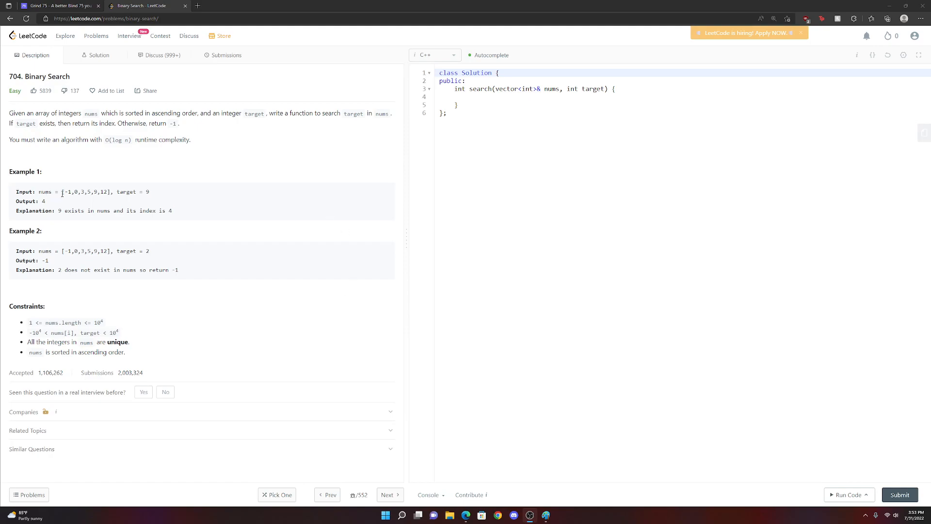
Highlight the O(log n) runtime requirement in the problem description, then clear it.
double_click(126, 191)
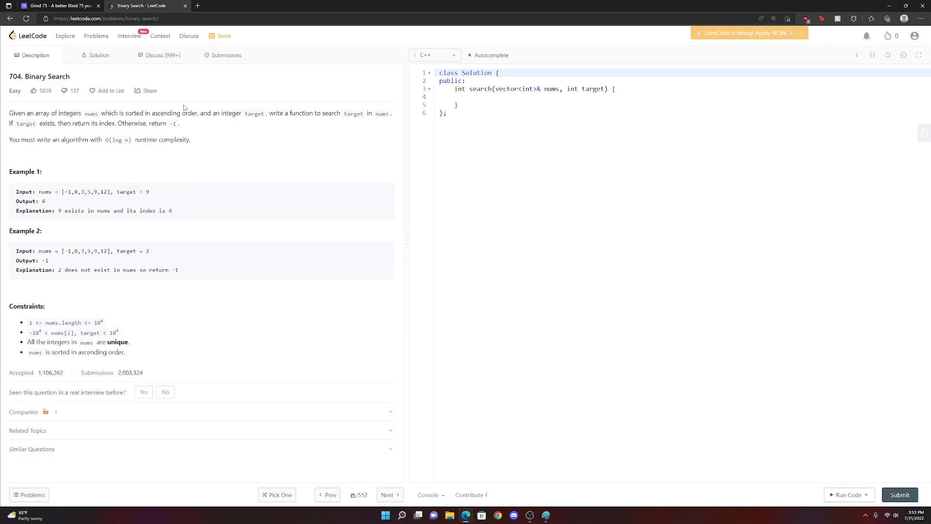
double_click(47, 77)
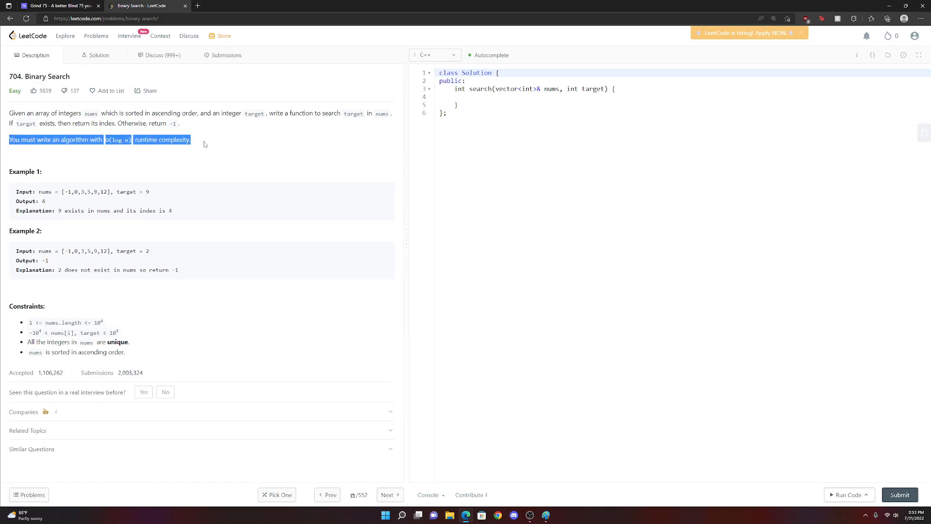
click(205, 149)
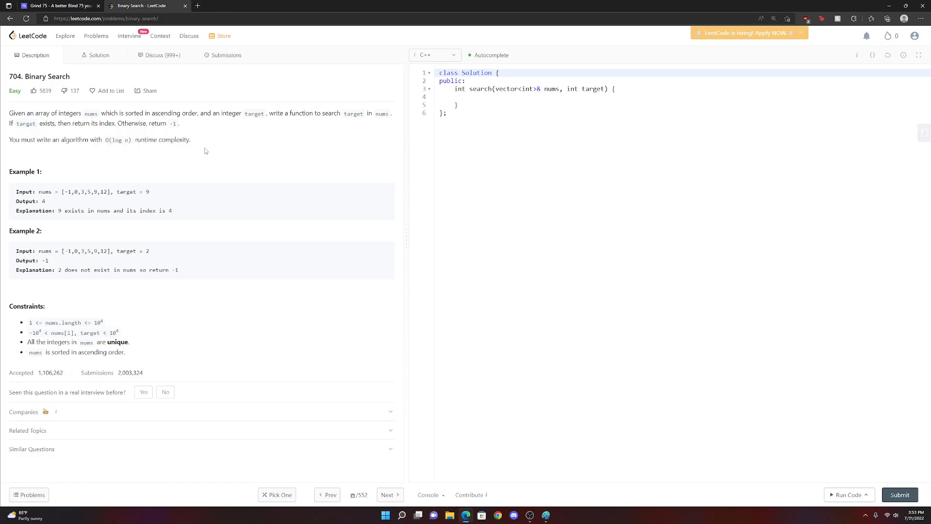
mouse_move(213, 152)
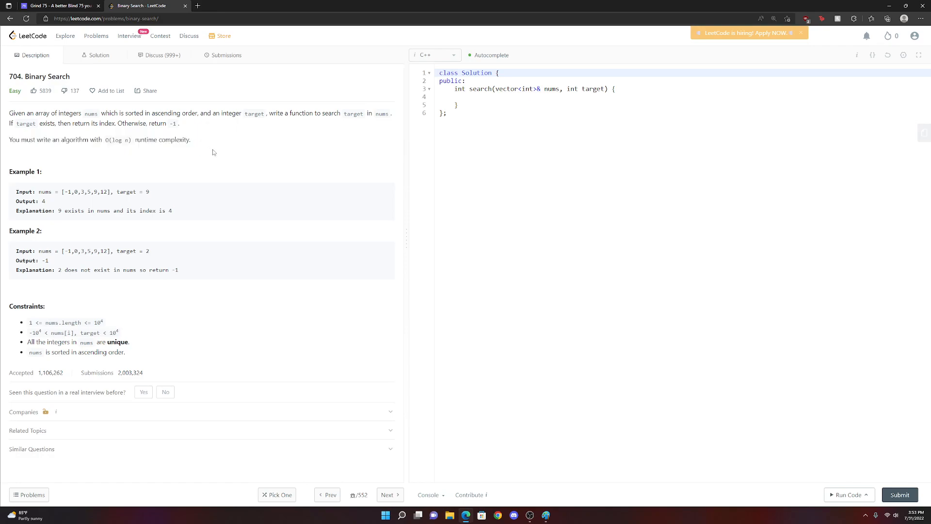
mouse_move(222, 193)
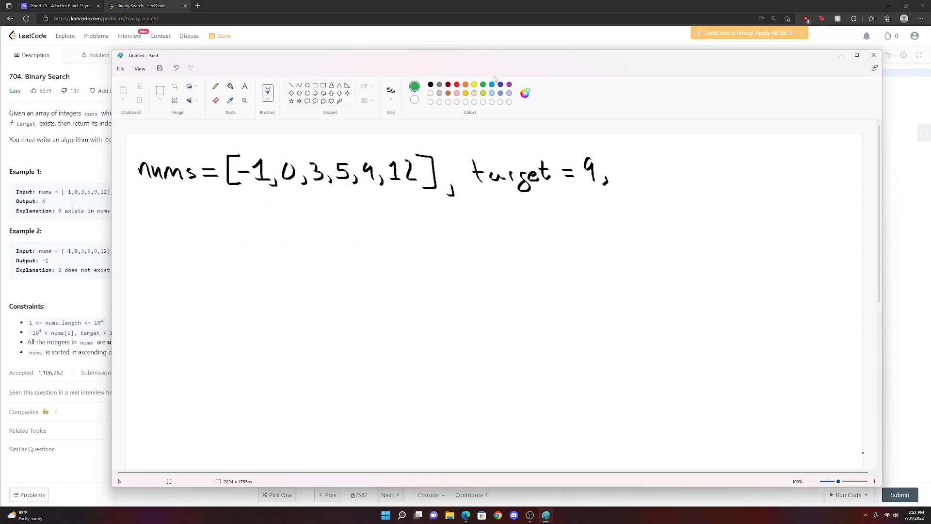
mouse_move(482, 84)
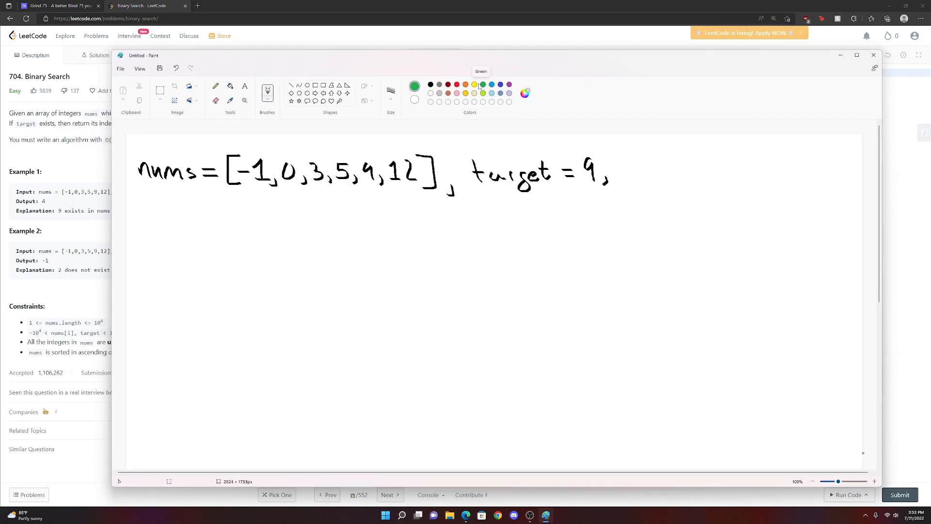
mouse_move(481, 92)
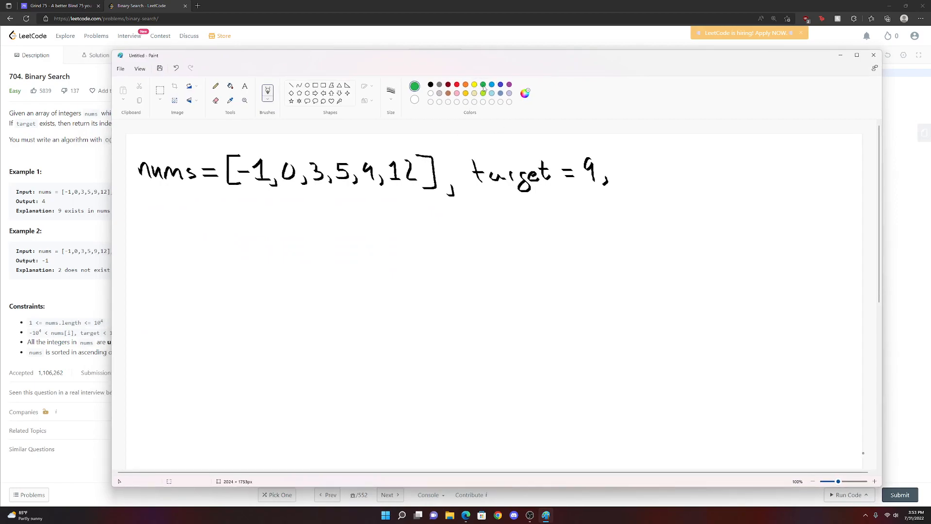
mouse_move(320, 144)
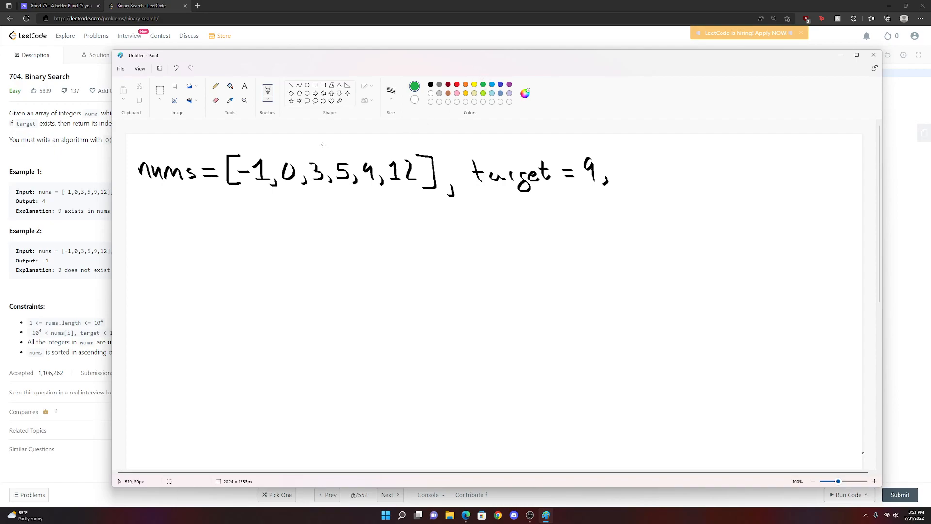
mouse_move(324, 147)
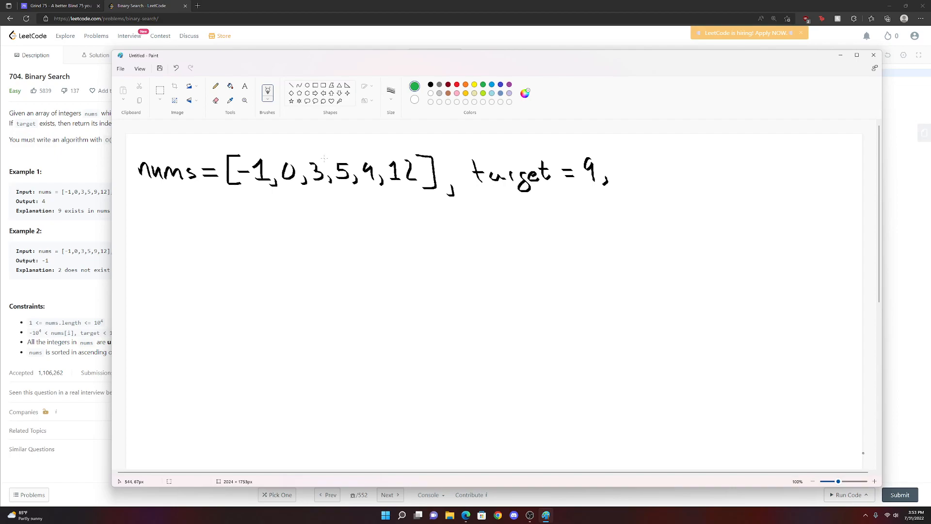
Box the middle value 3 in green, draw a left-half arrow, and pick orange.
drag(306, 157, 330, 184)
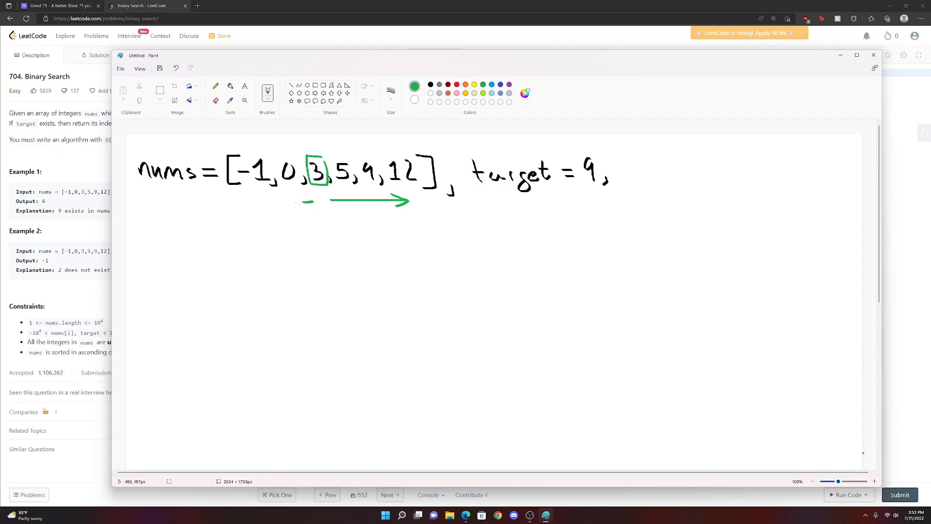
drag(311, 202, 229, 201)
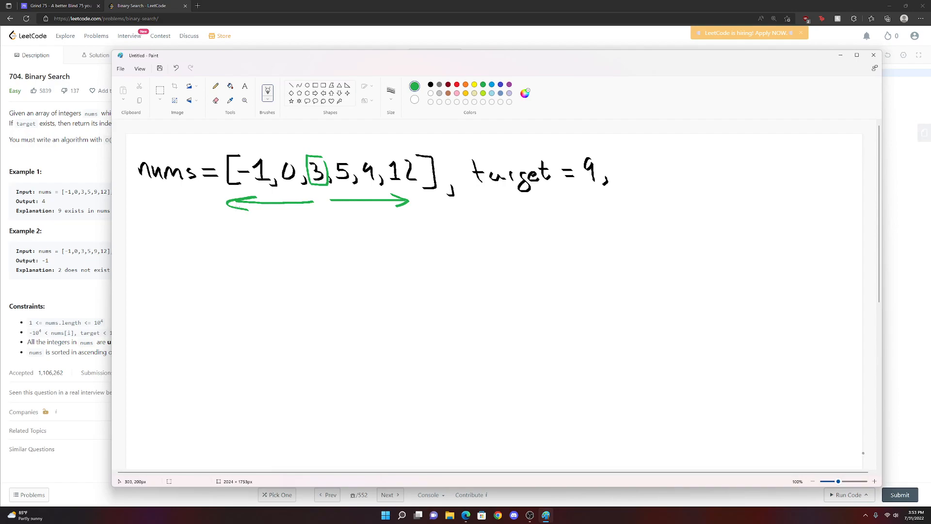
mouse_move(290, 208)
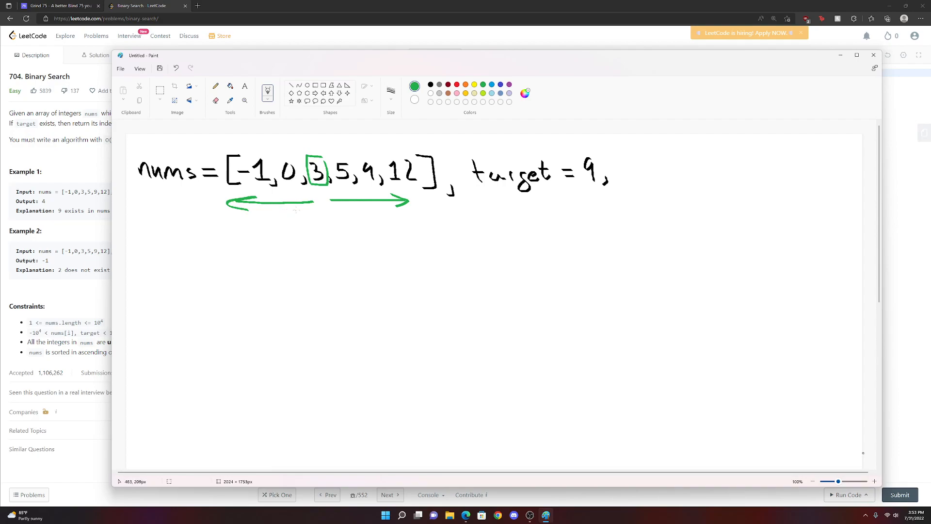
mouse_move(454, 181)
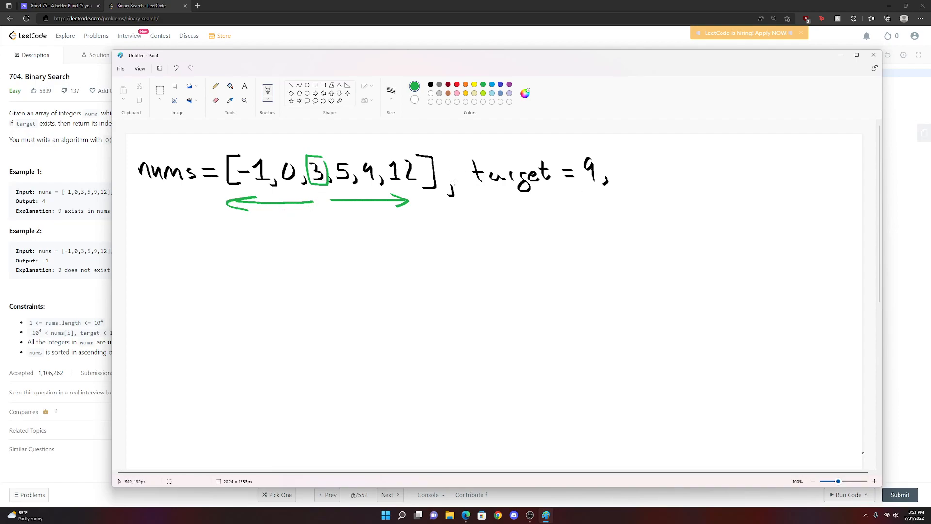
click(415, 86)
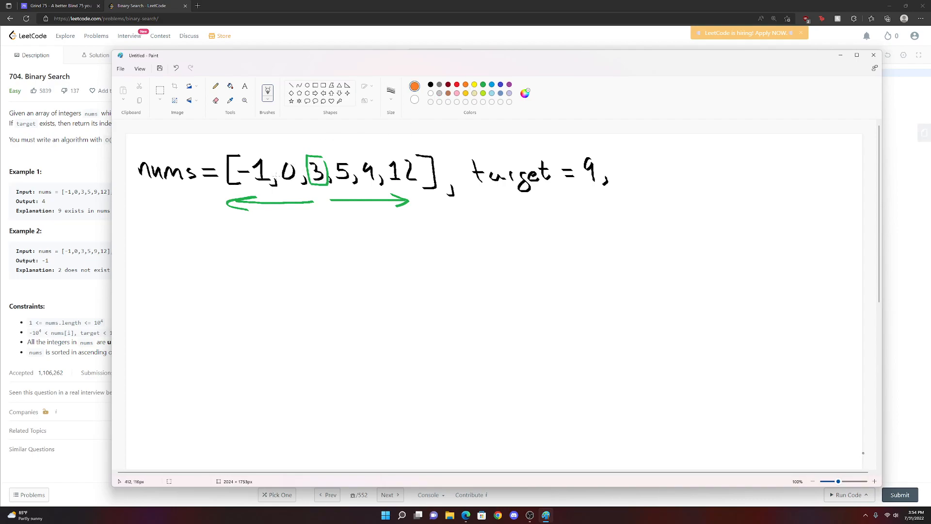
mouse_move(305, 174)
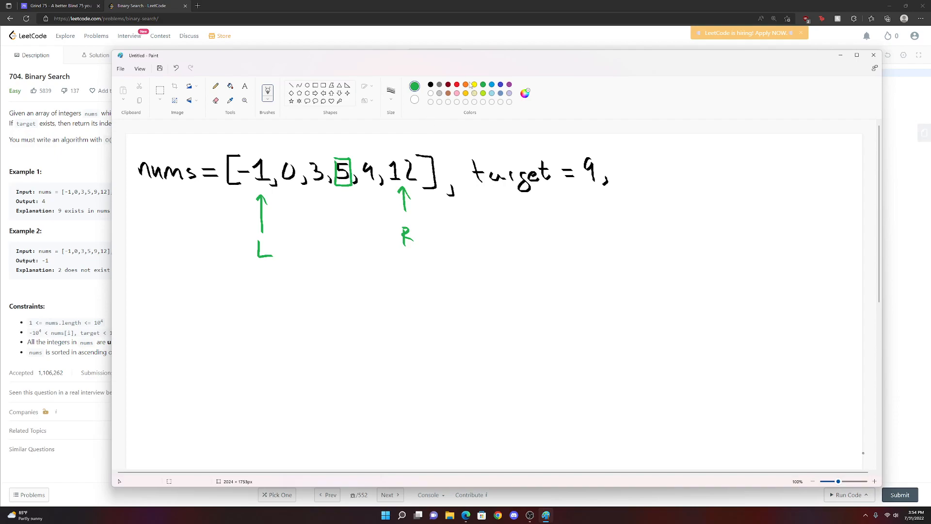
In orange, move the L pointer under 9, then return to the LeetCode code.
click(414, 84)
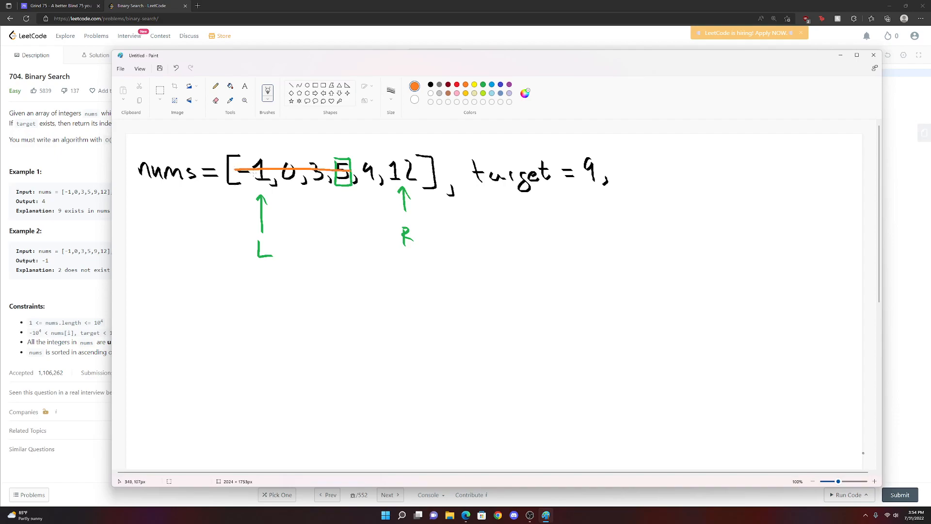
drag(262, 195, 273, 238)
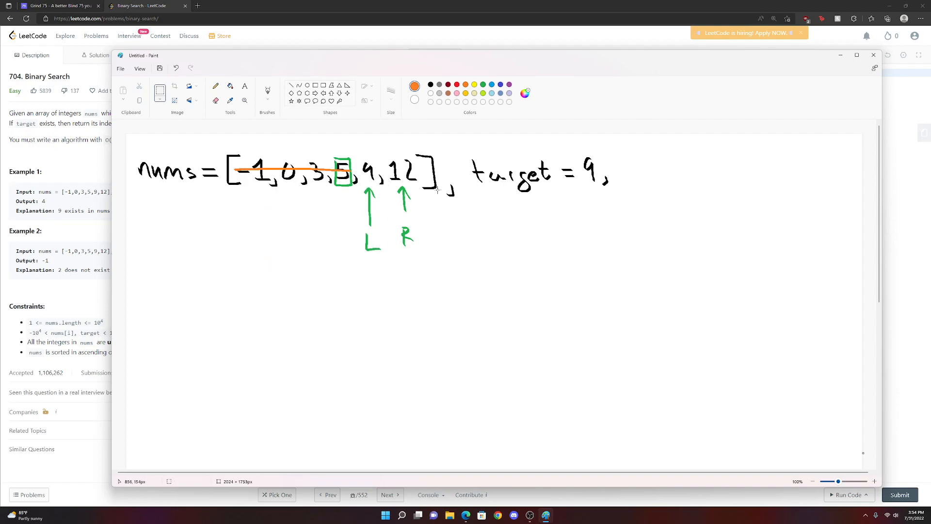
mouse_move(449, 168)
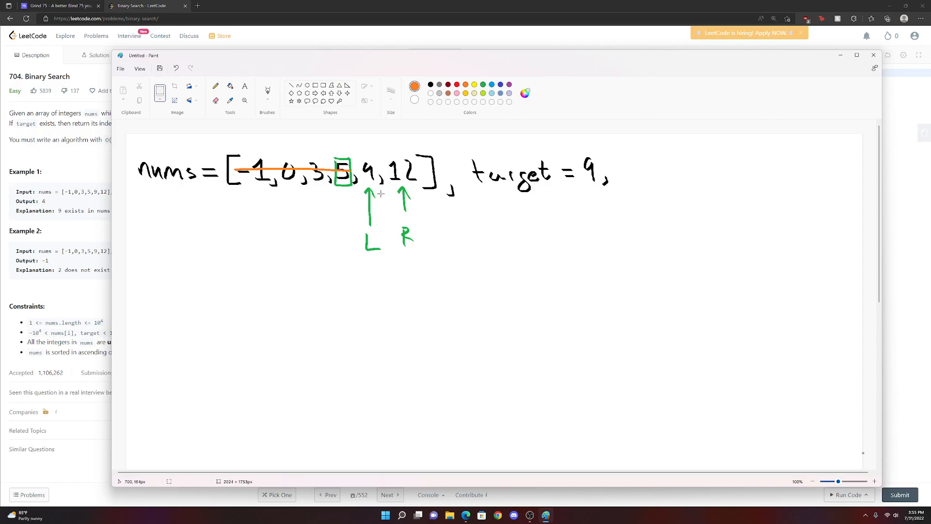
mouse_move(379, 232)
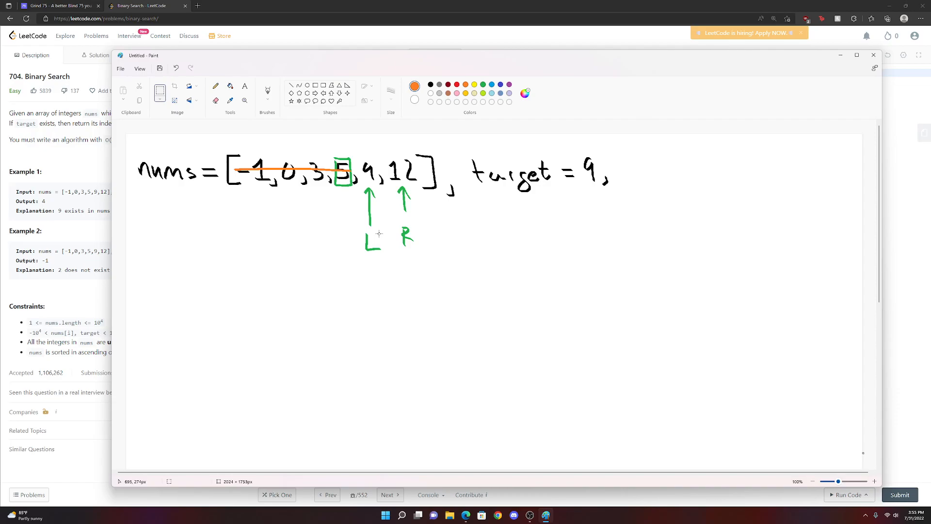
mouse_move(457, 4)
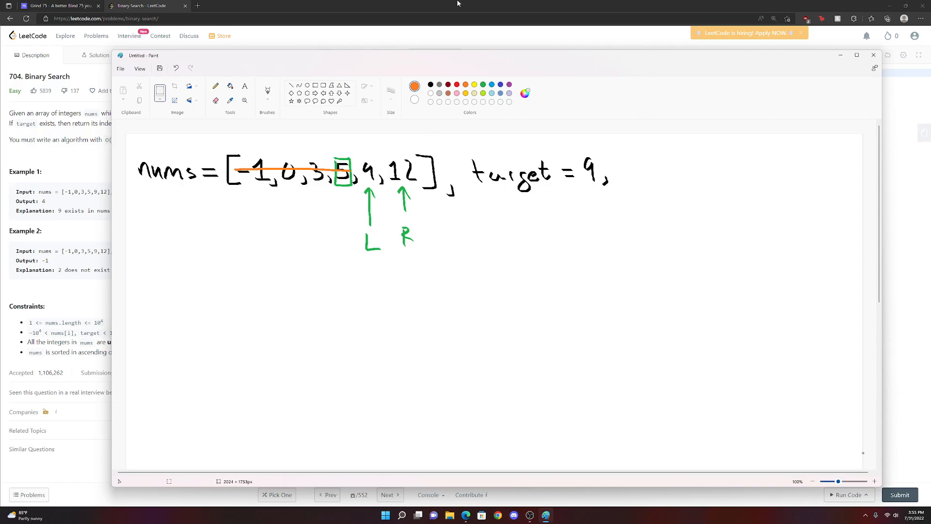
click(872, 54)
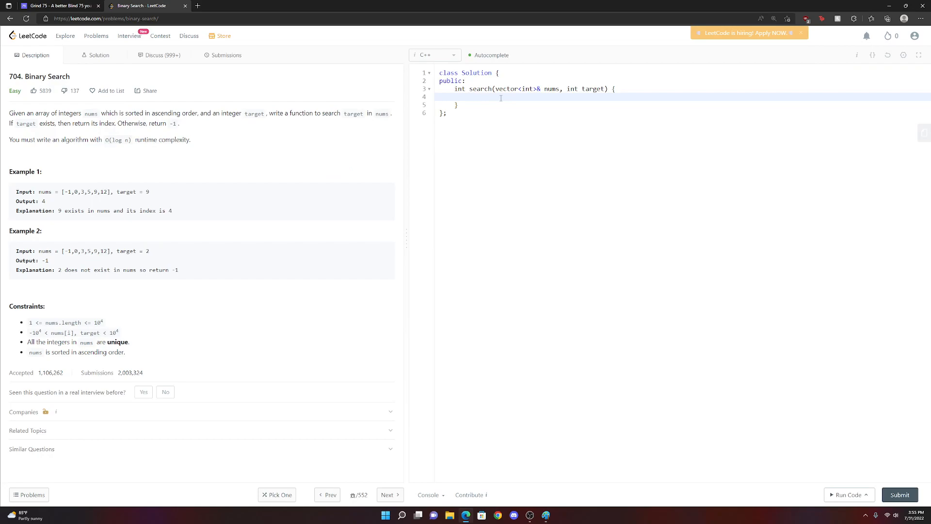
Write int L = 0, R = nums.size()-1, and while(L <= R) computing m = L + (R-L)/2.
text(int L = 0;)
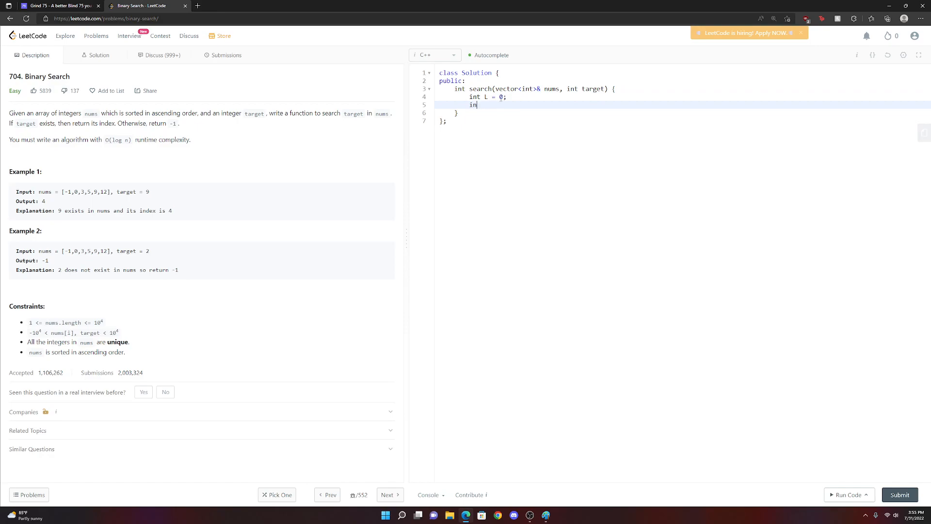
text(t R)
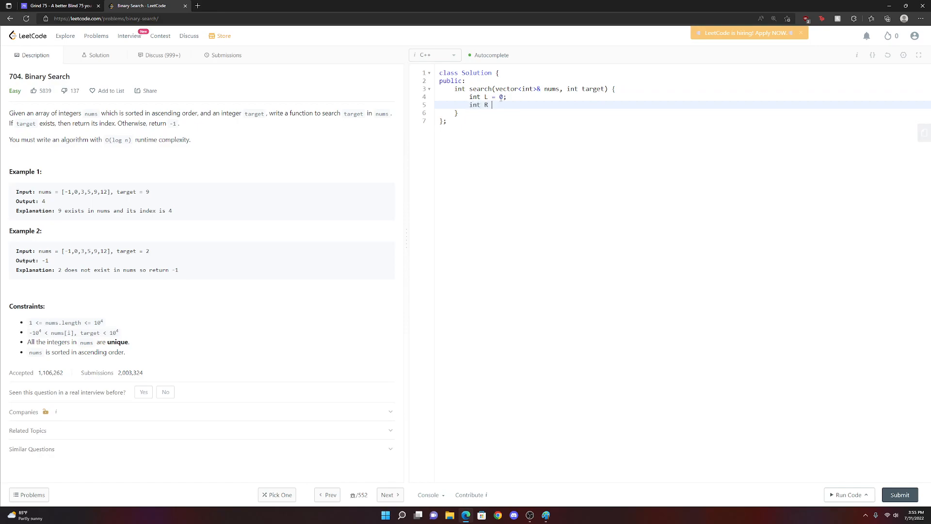
text(= nu)
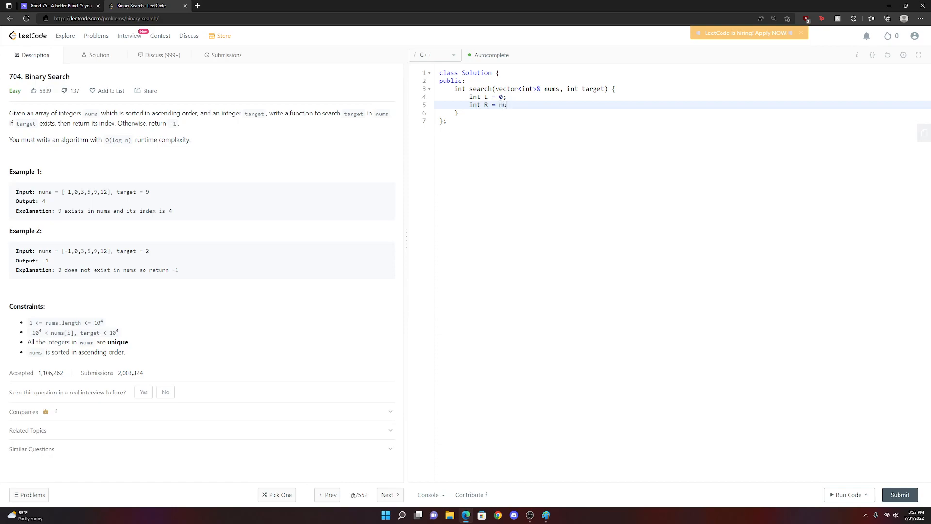
text(ms.size()-1)
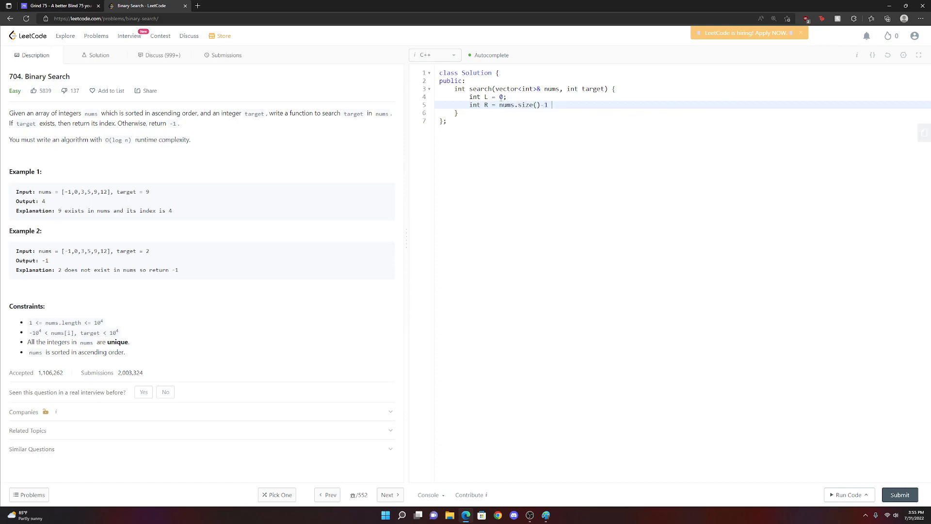
text(while(L <=)
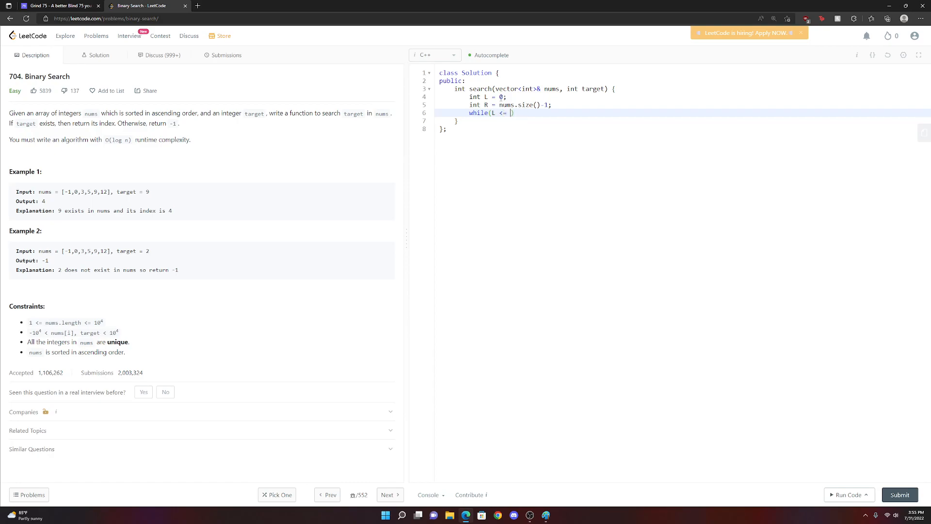
text(R) {)
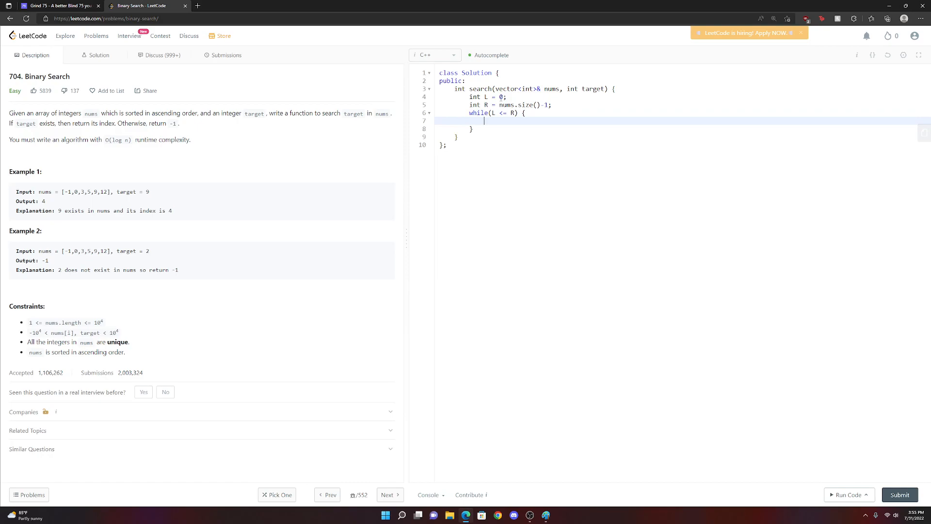
text(int m =)
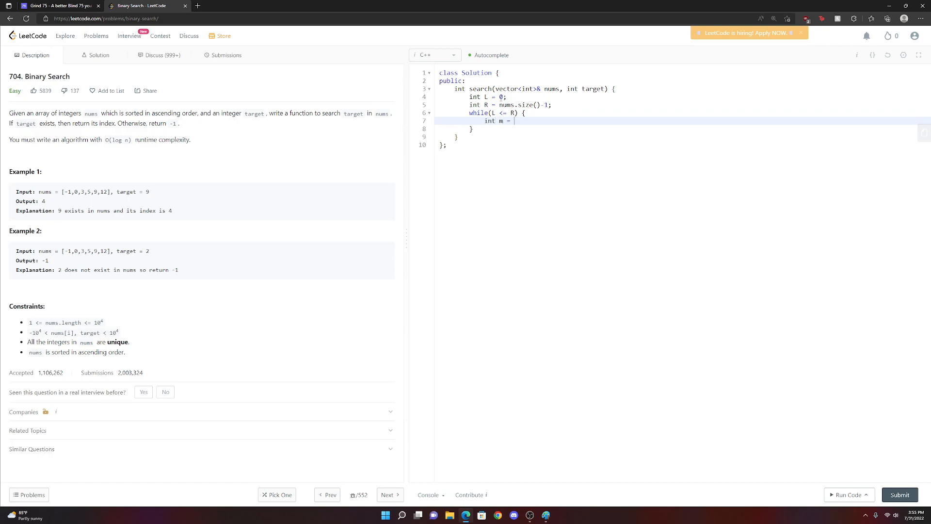
text(L + ())
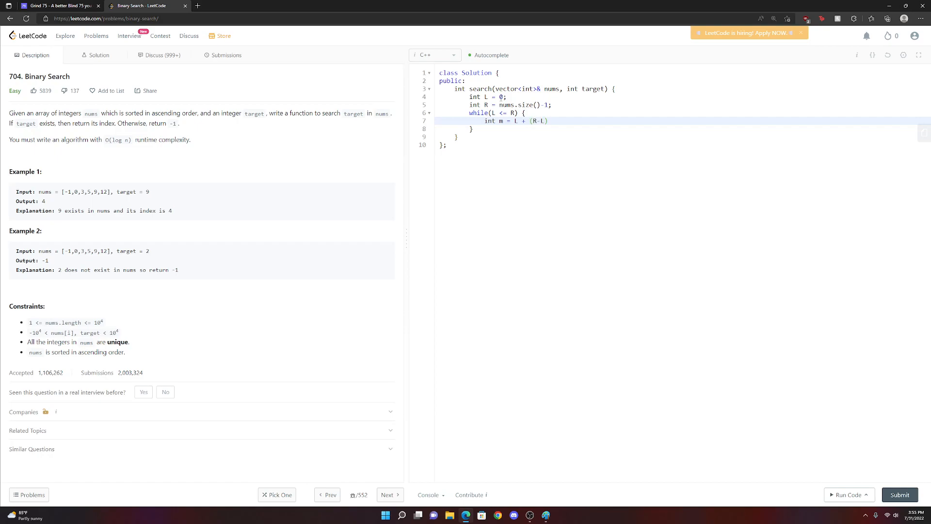
text(/2;)
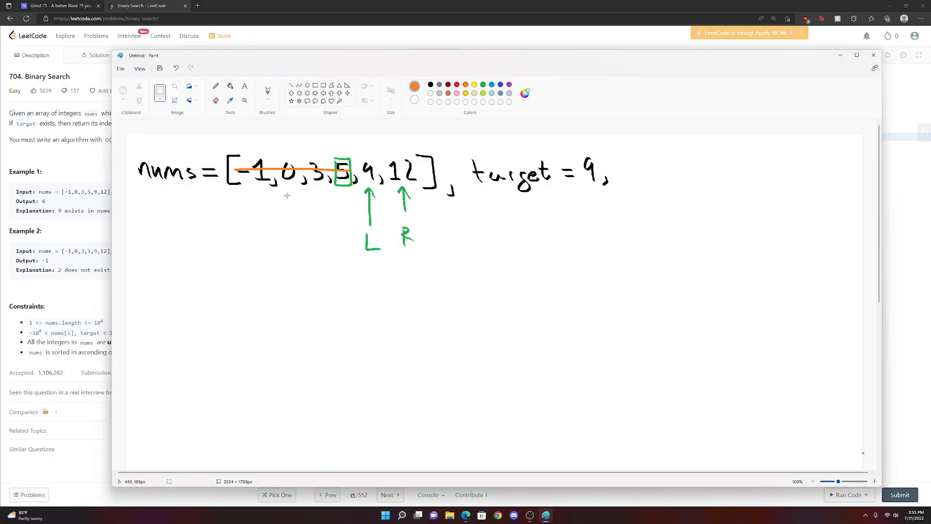
mouse_move(264, 157)
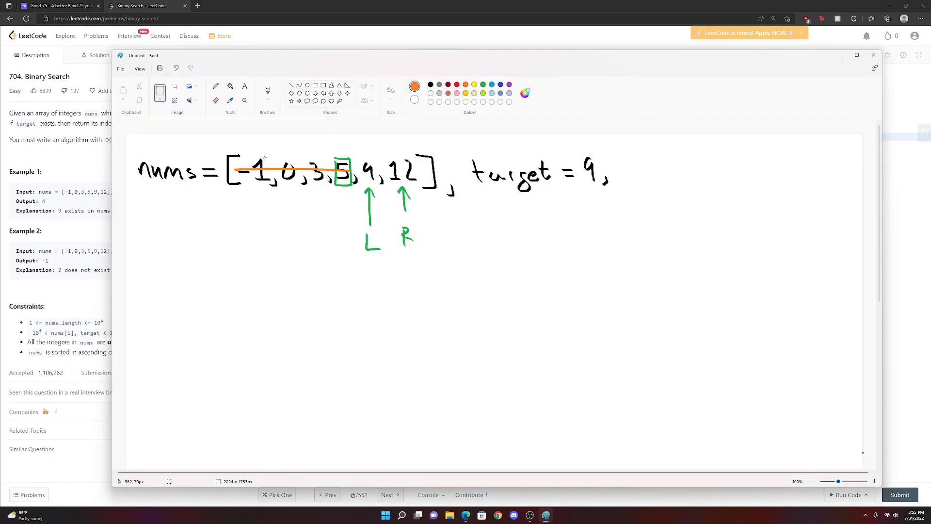
drag(231, 144, 273, 204)
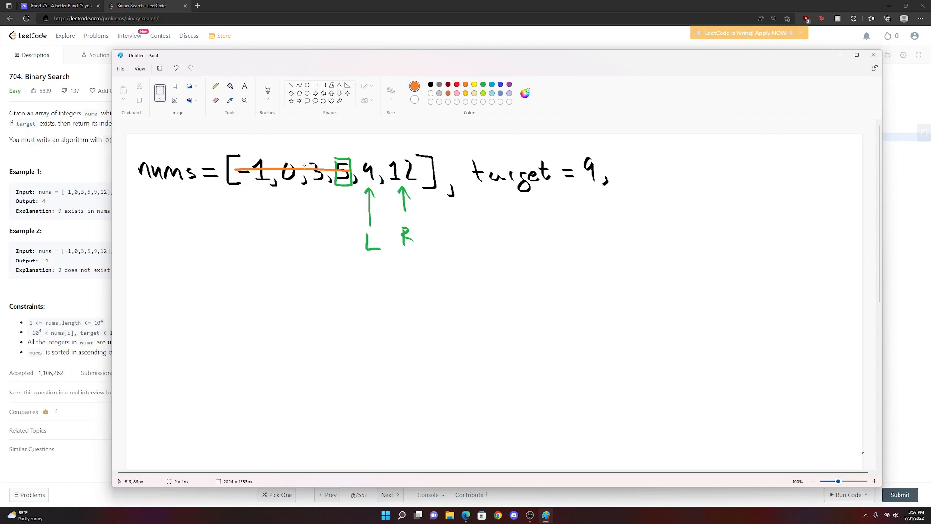
mouse_move(251, 165)
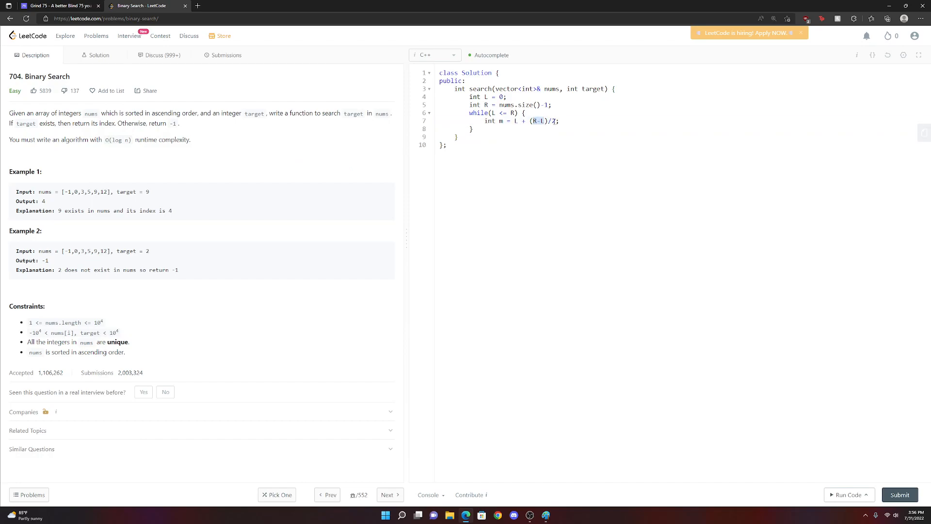
Add a line after the midpoint: if(nums[m] == target) return m;.
click(597, 122)
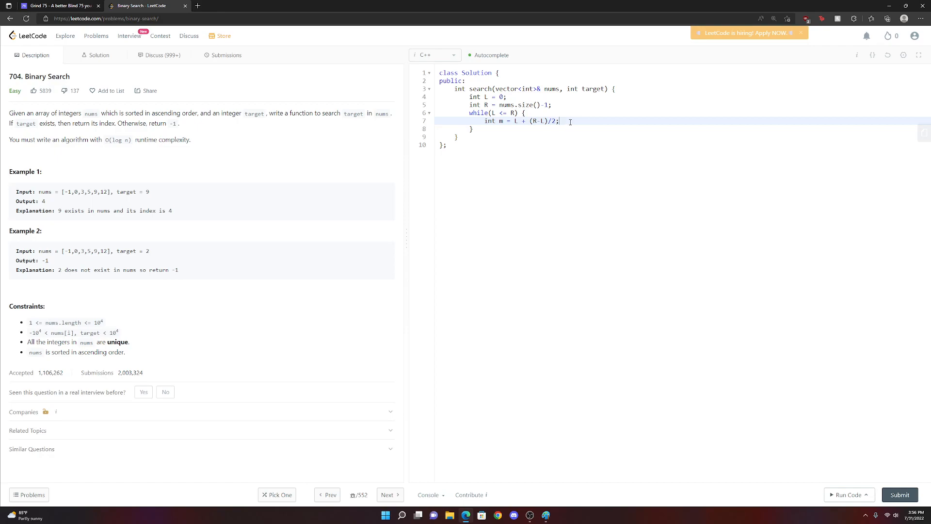
key(Return)
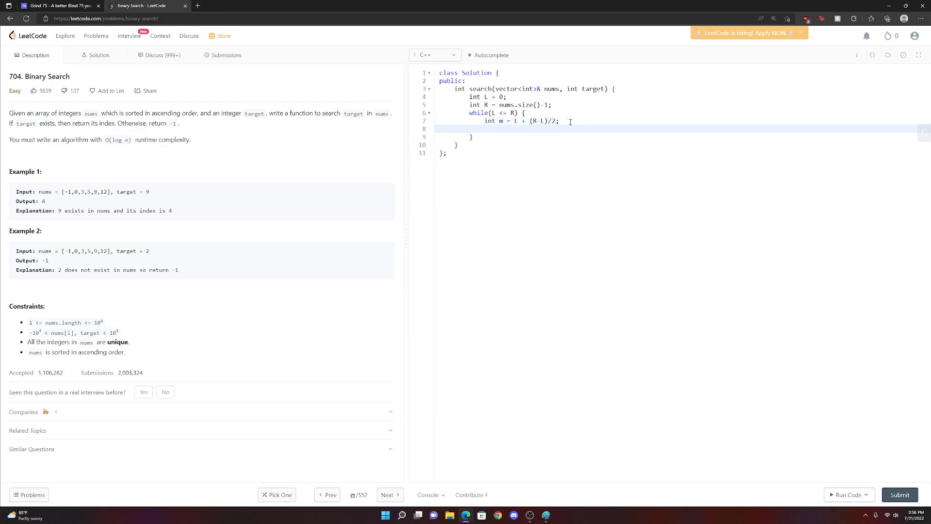
text(if()
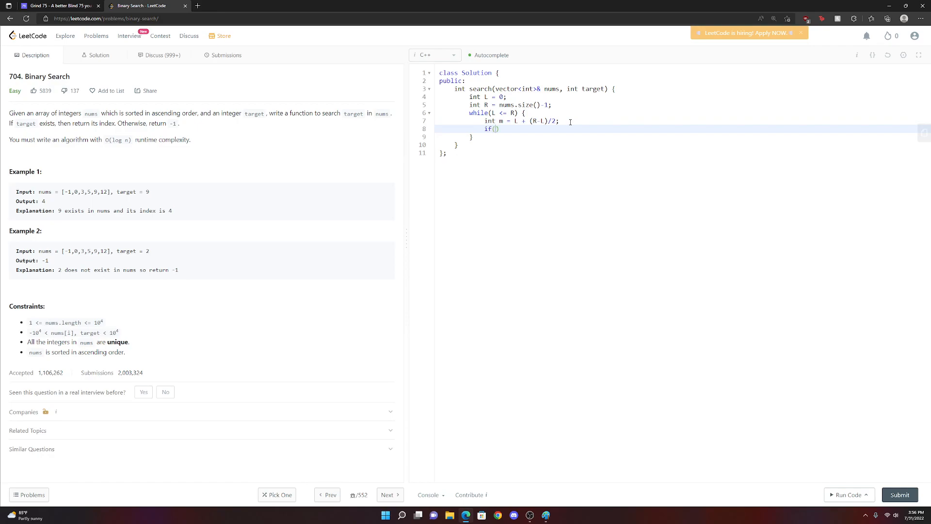
text(nums[m])
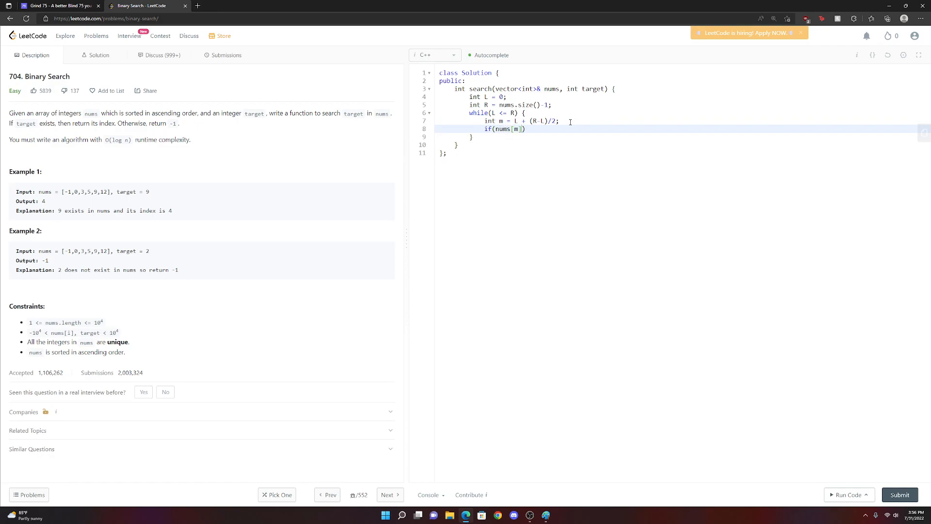
text(== t)
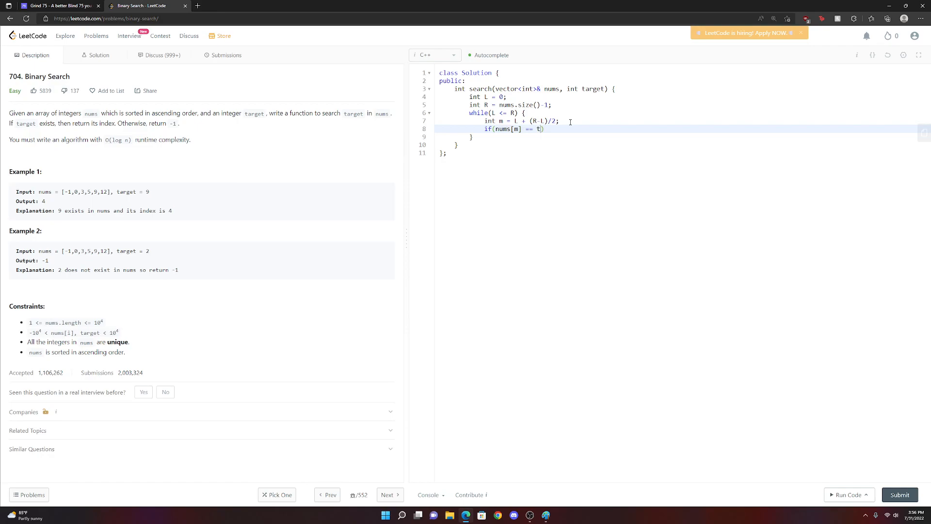
text(arget) return)
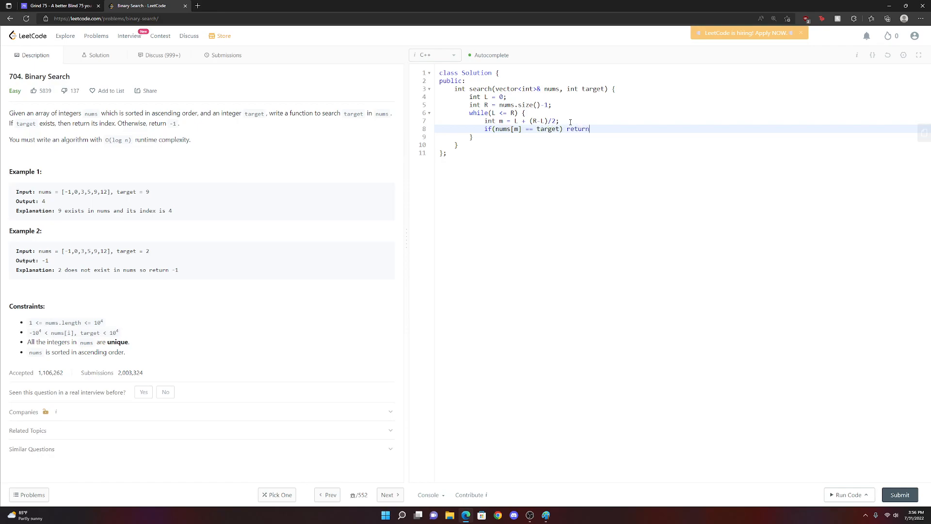
text(m;)
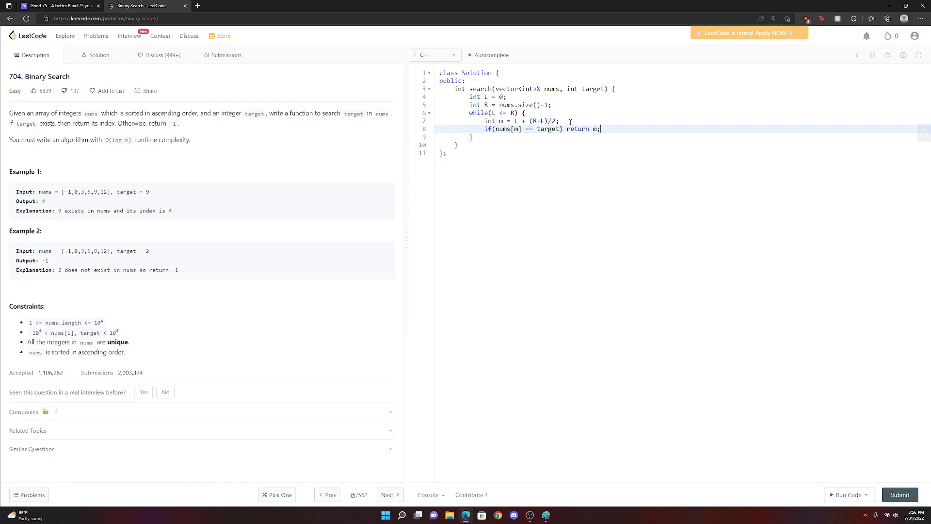
Begin the else if(nums[m] < target branch.
text(els)
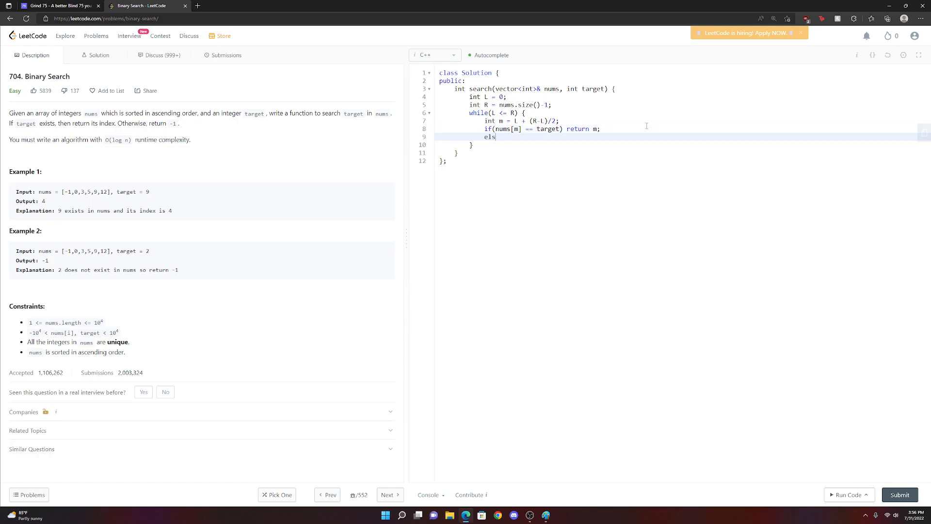
text(e if()
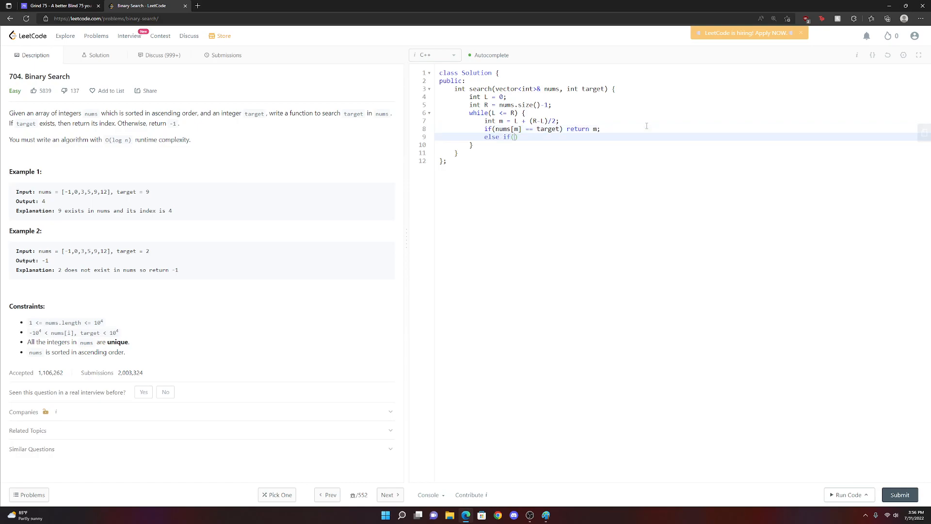
text(nums)
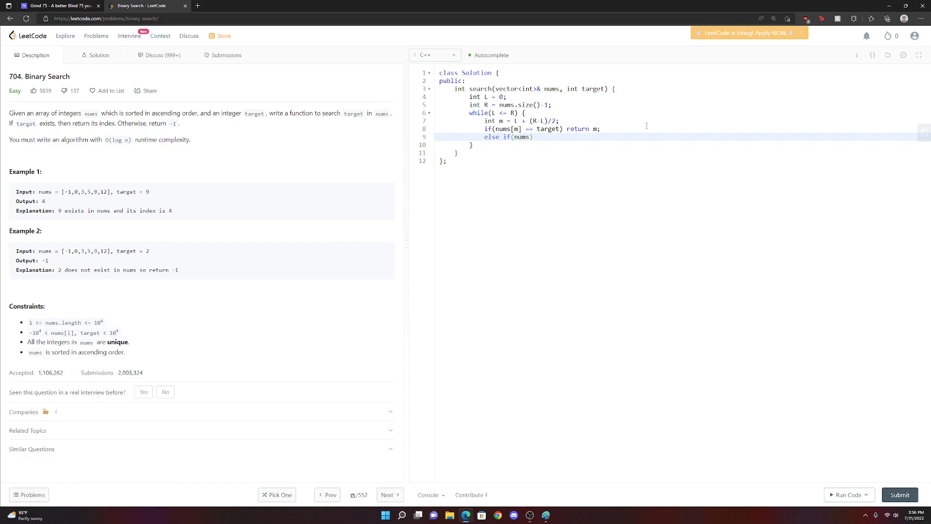
text([m] <)
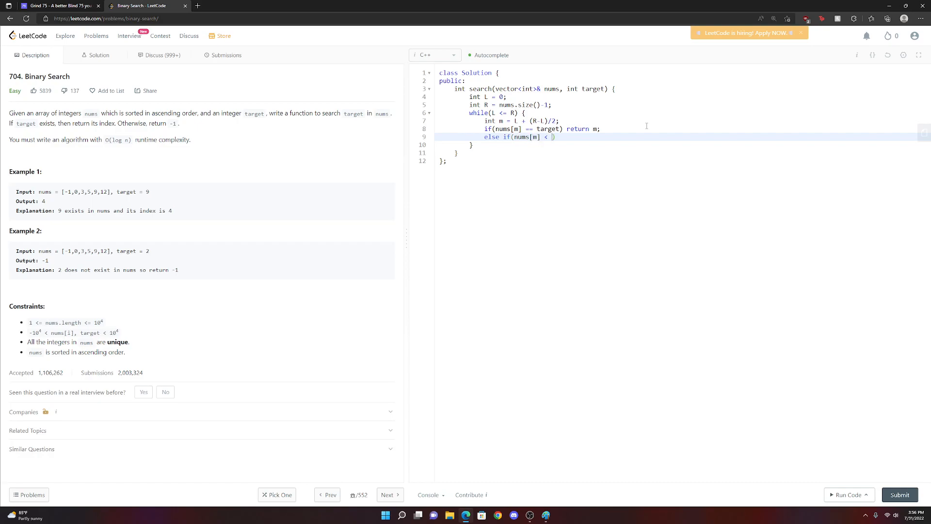
text(target)
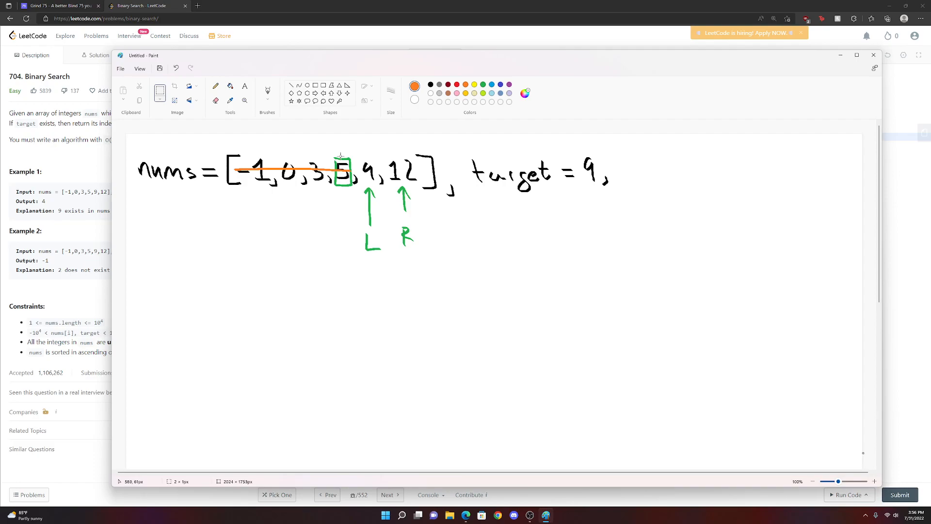
mouse_move(346, 171)
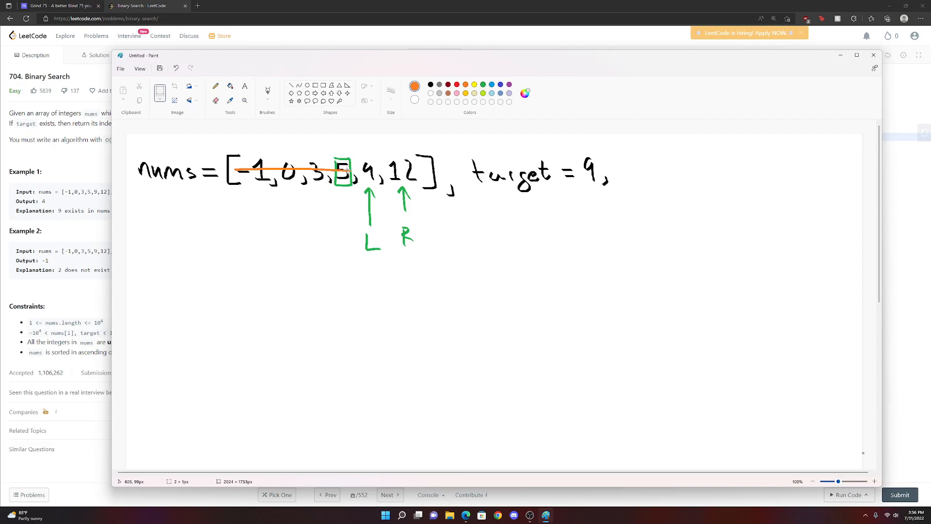
mouse_move(347, 172)
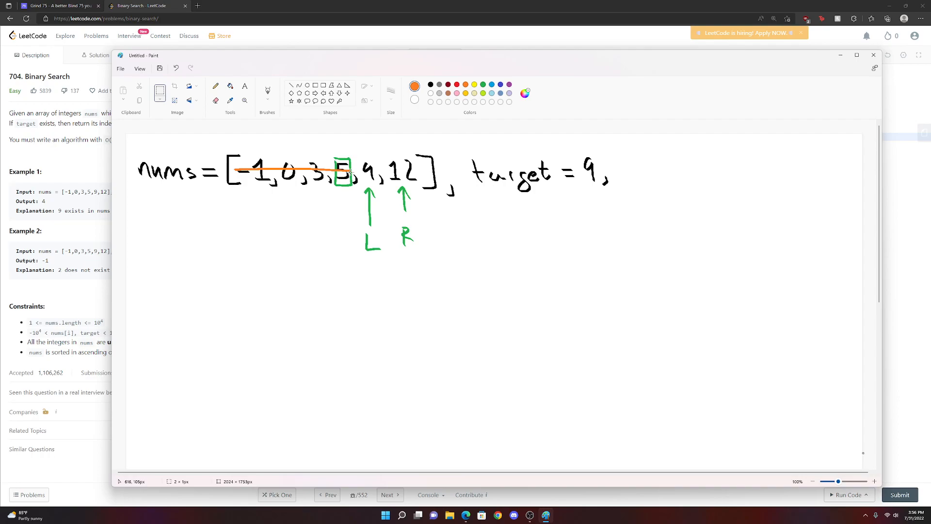
mouse_move(390, 172)
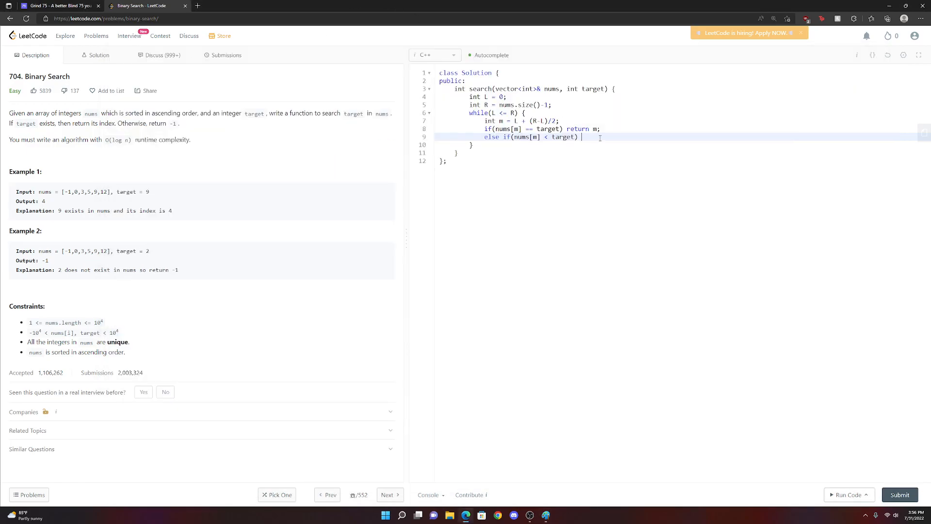
Type L = m + 1; as the body of the nums[m] < target branch.
text(L =)
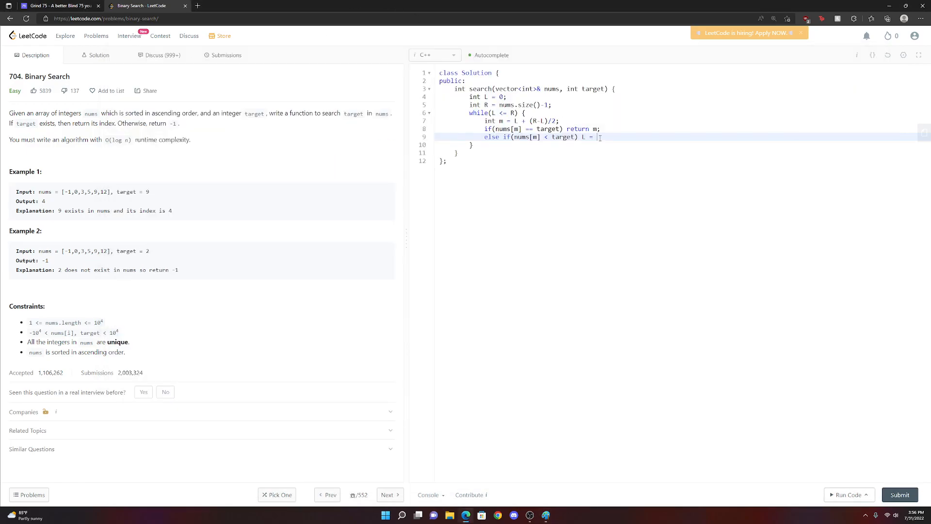
text(m)
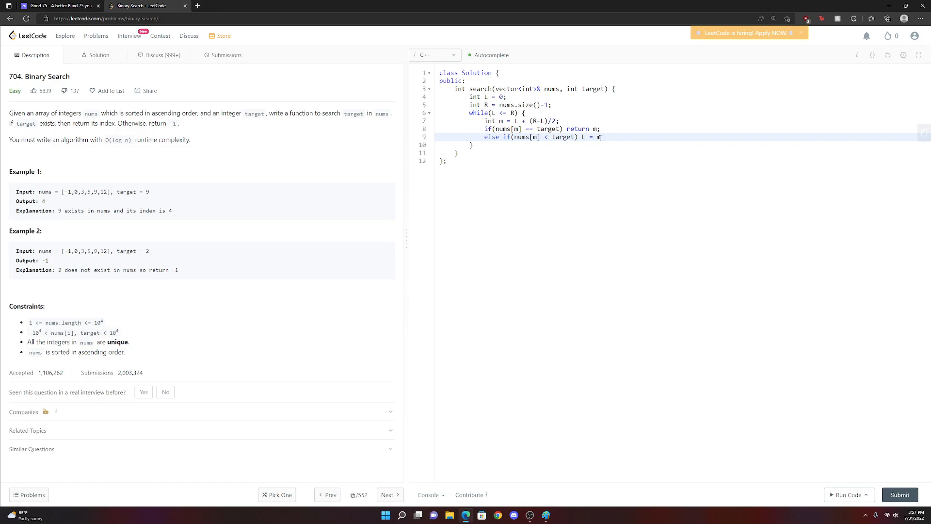
text(+ 1;)
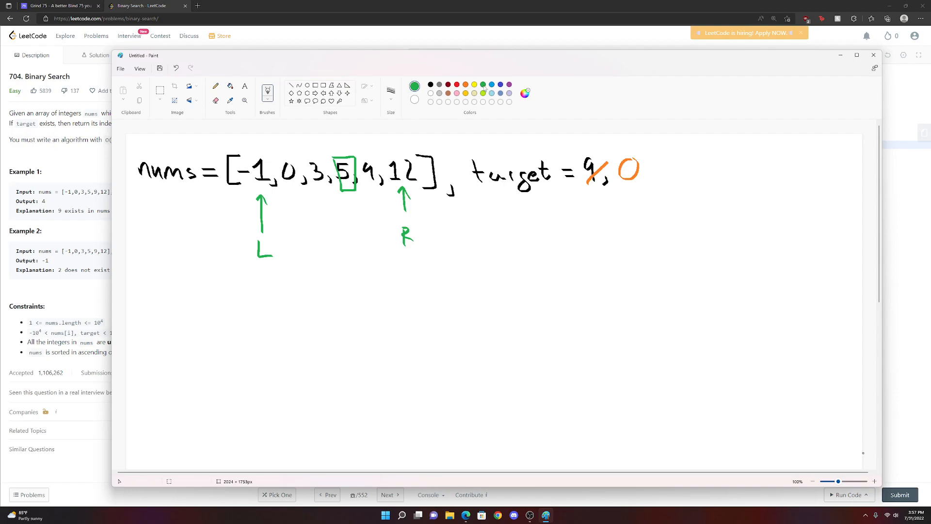
Strike through target 9 in the Paint sketch for the target-0 example.
drag(335, 173, 419, 174)
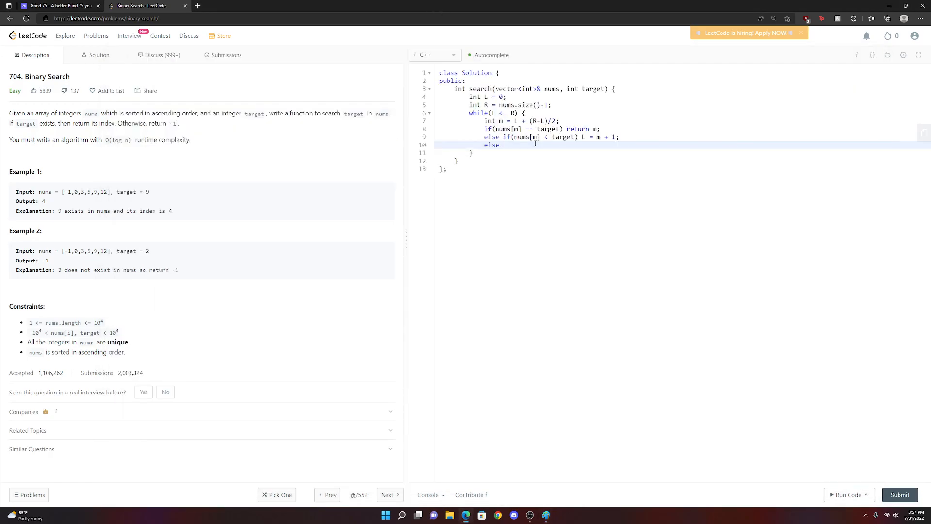
Add R = m - 1; in the else branch and return -1; after the loop.
text(R =)
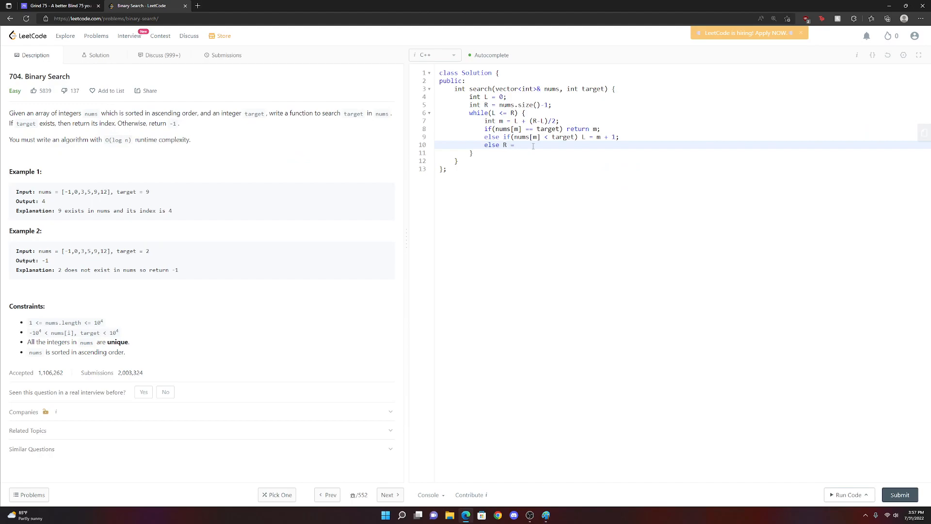
text(m - 1;)
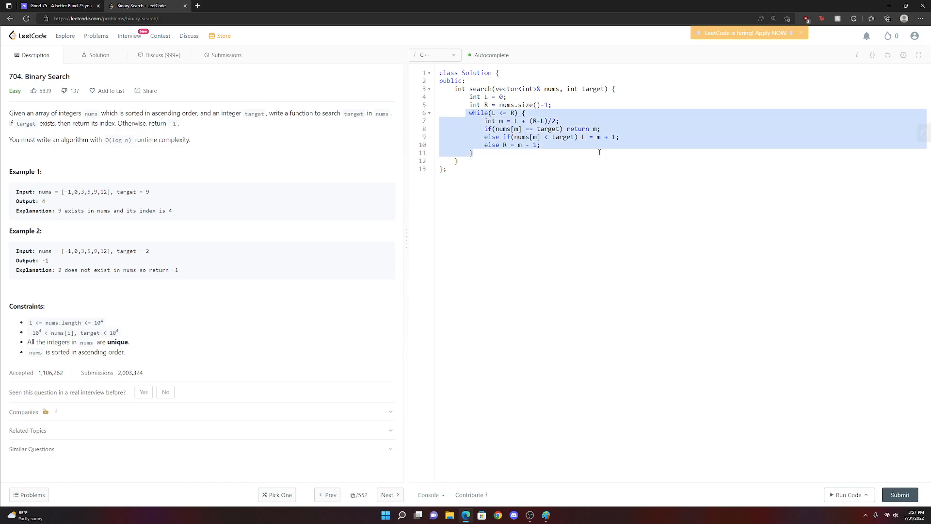
click(512, 153)
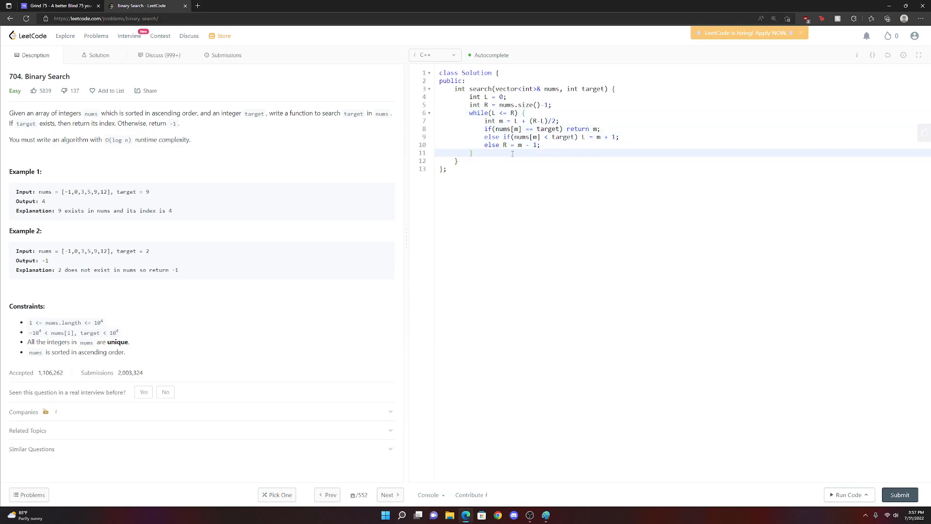
text(return)
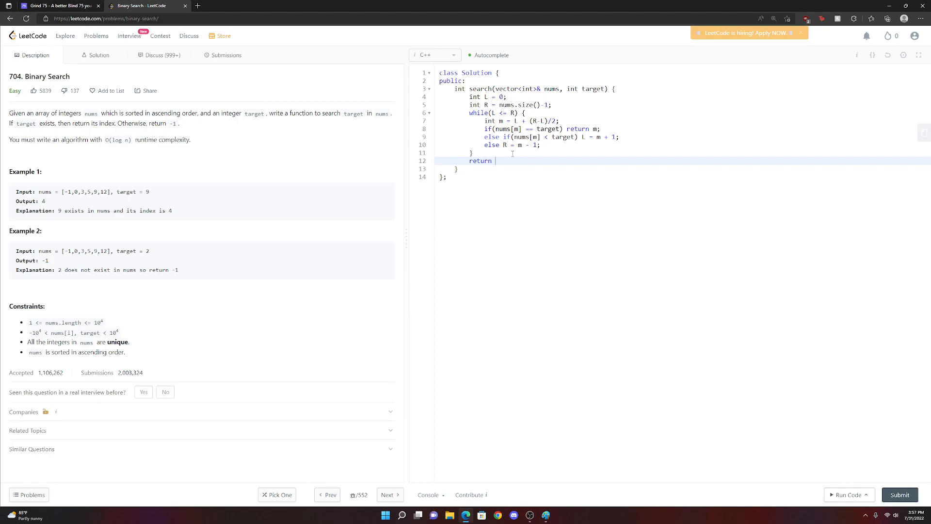
text(-1;)
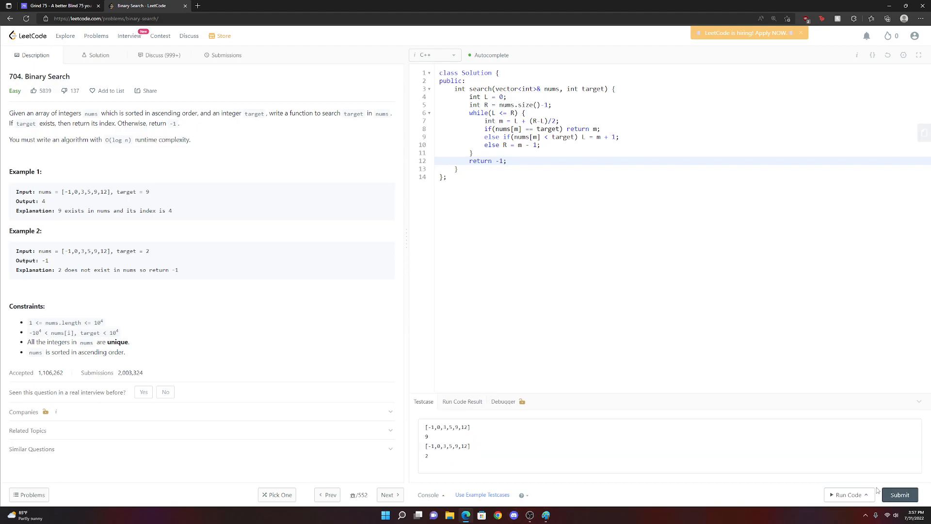
Submit the solution for an Accepted 33 ms result, then return to the Description tab.
click(846, 495)
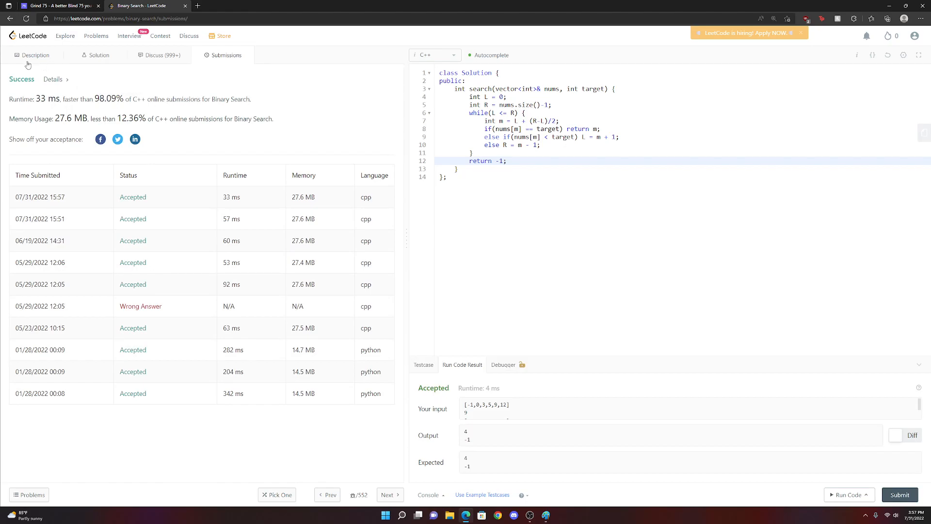
click(35, 55)
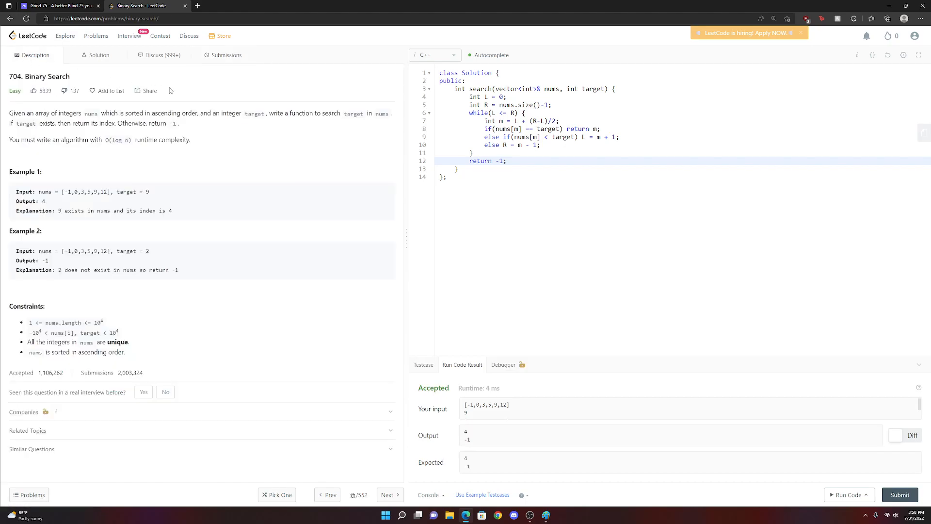